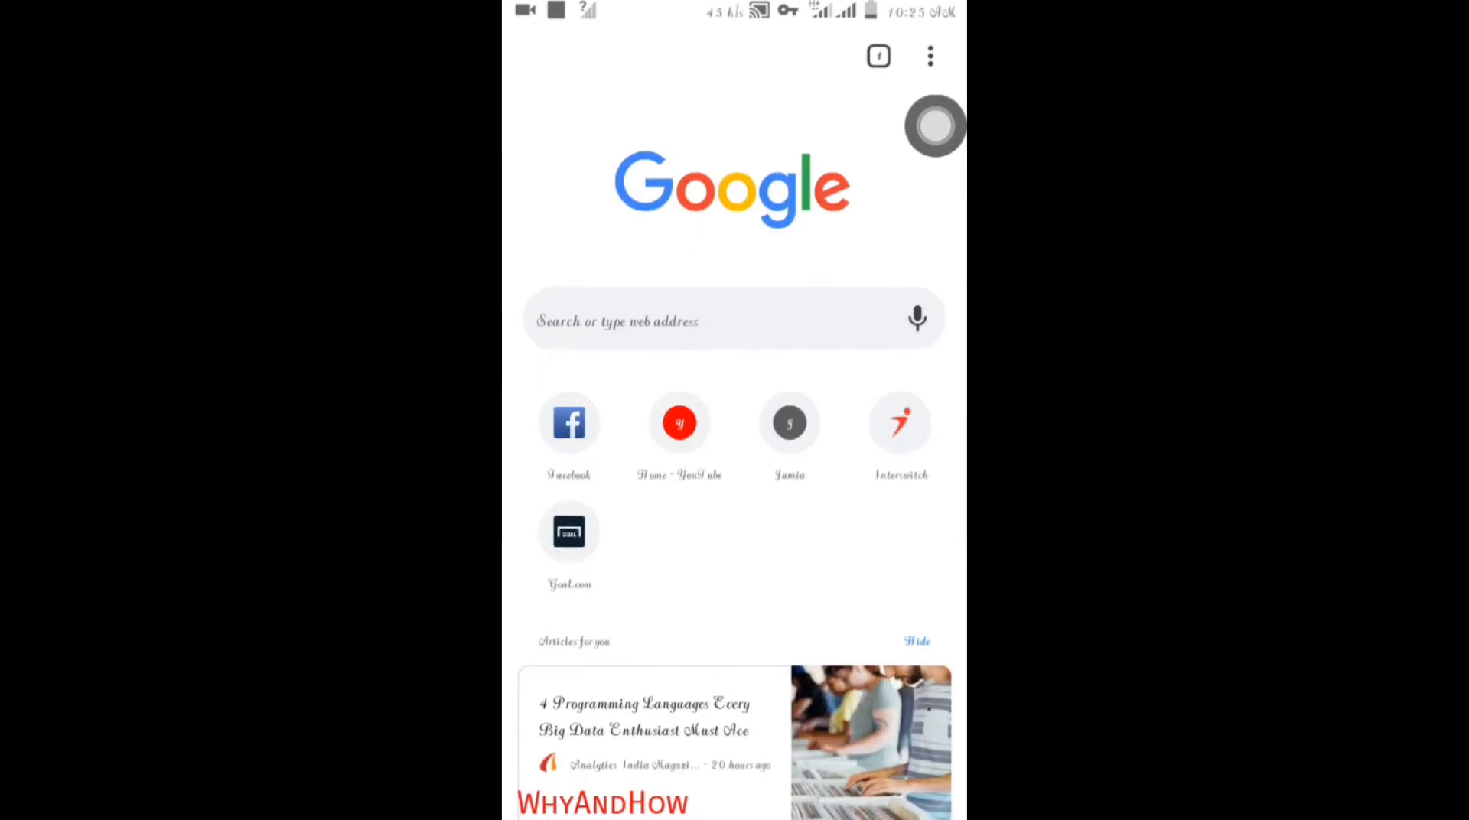
Step: Load the JAMB e-Facility Print Examination Slip page, then open Chrome's Settings from the three-dot menu
scroll(down, 3)
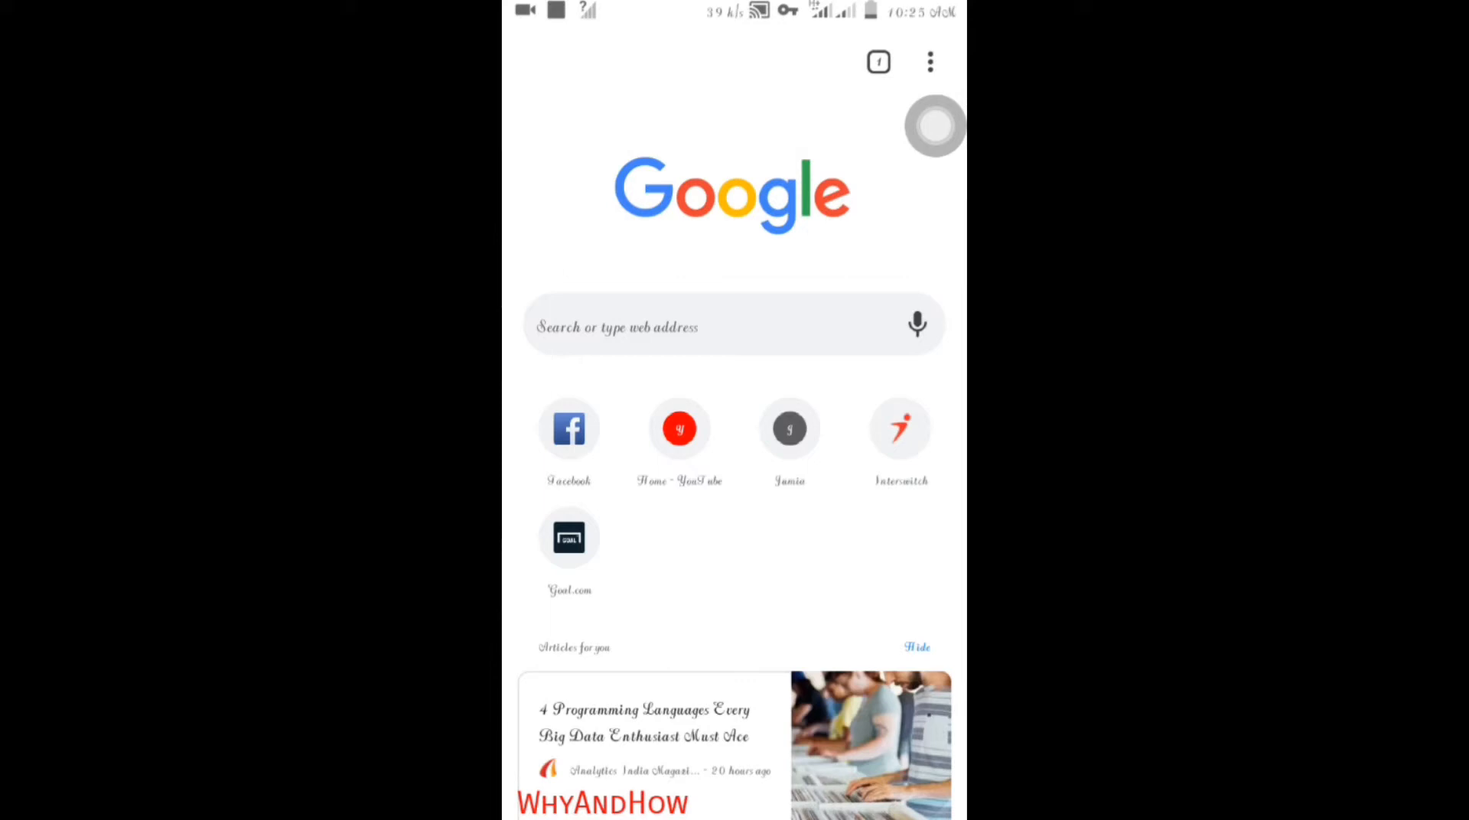
click(702, 326)
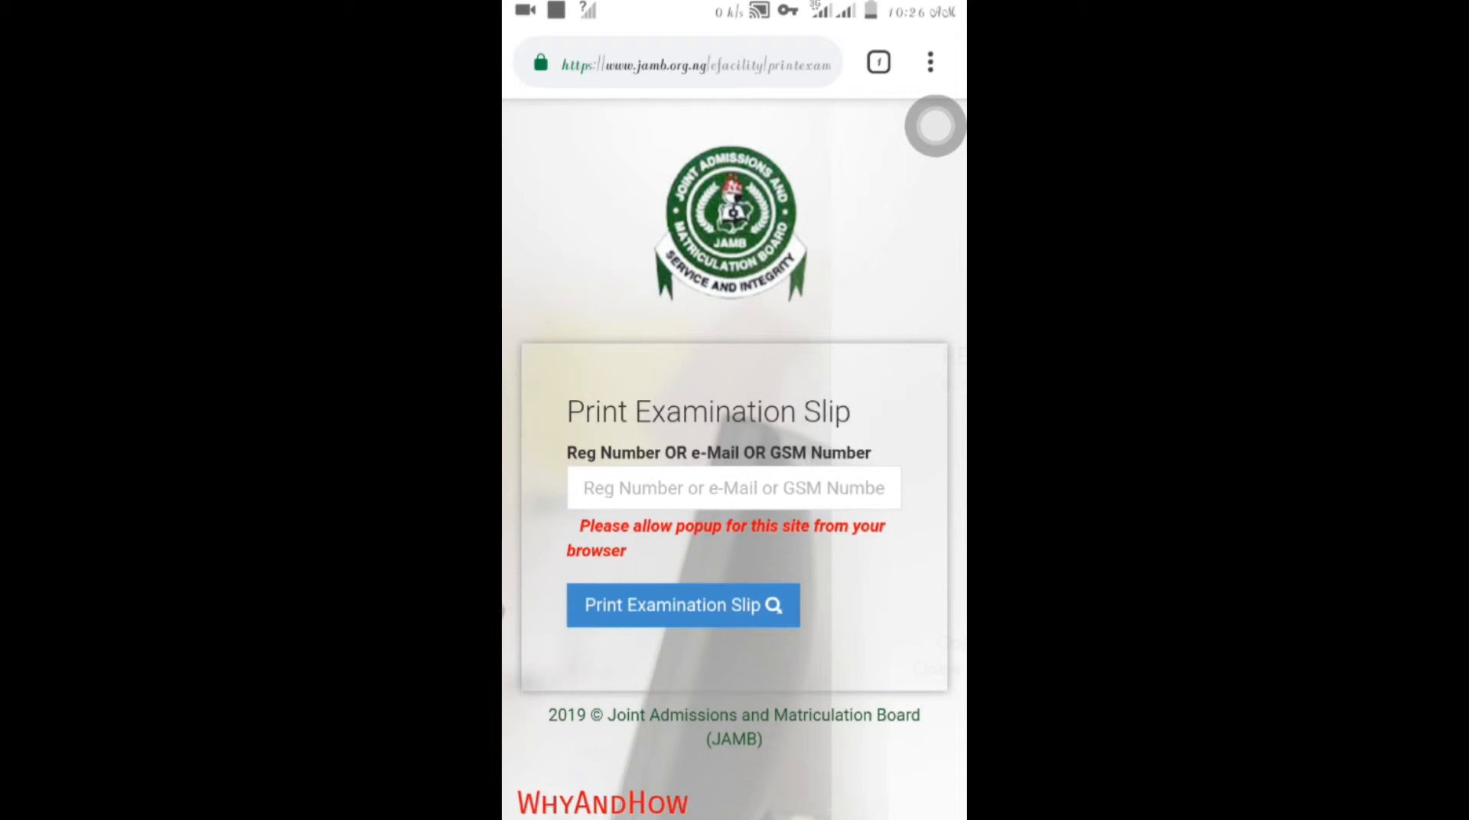
mouse_move(931, 277)
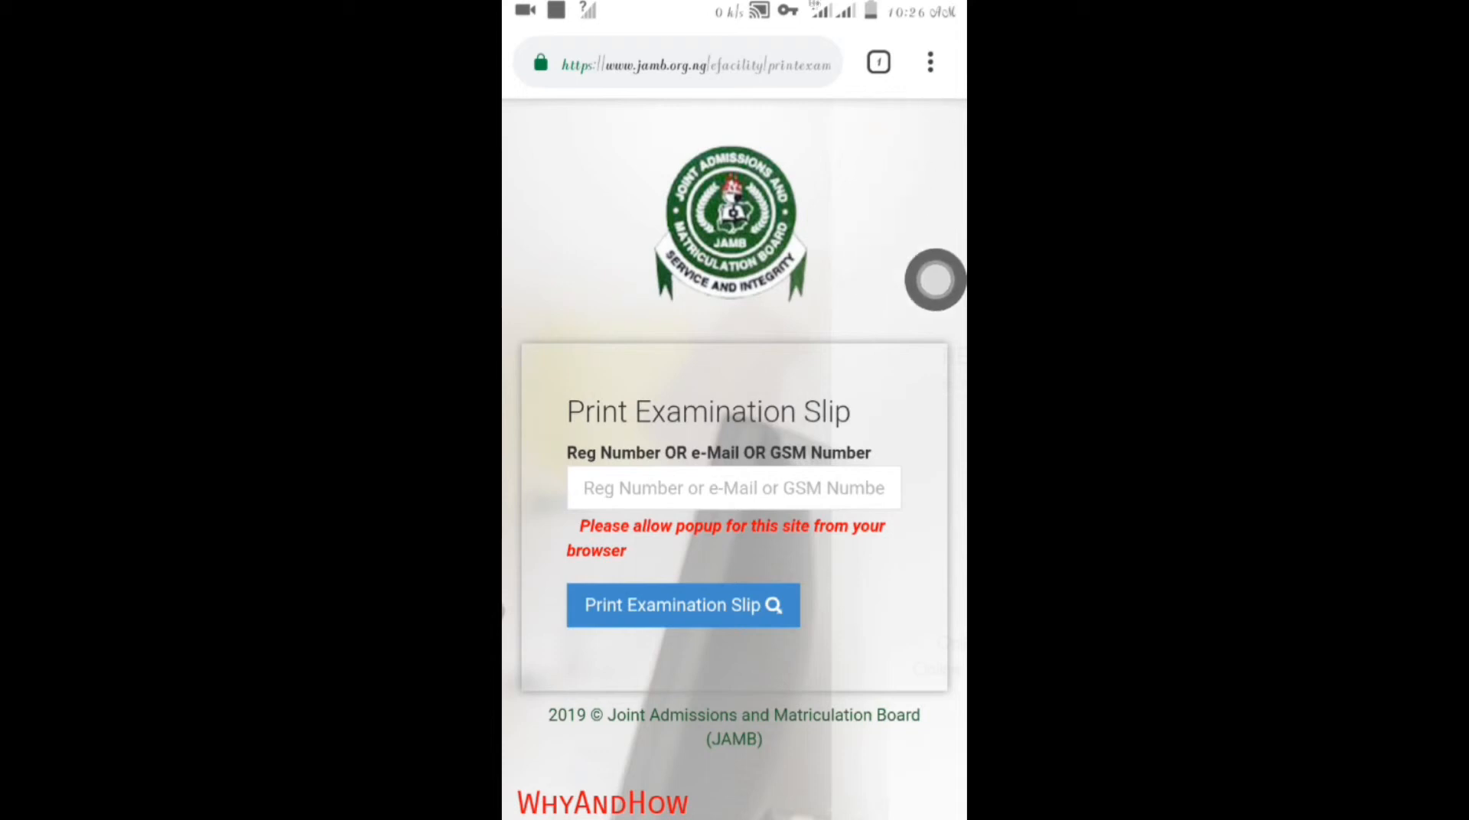
click(929, 62)
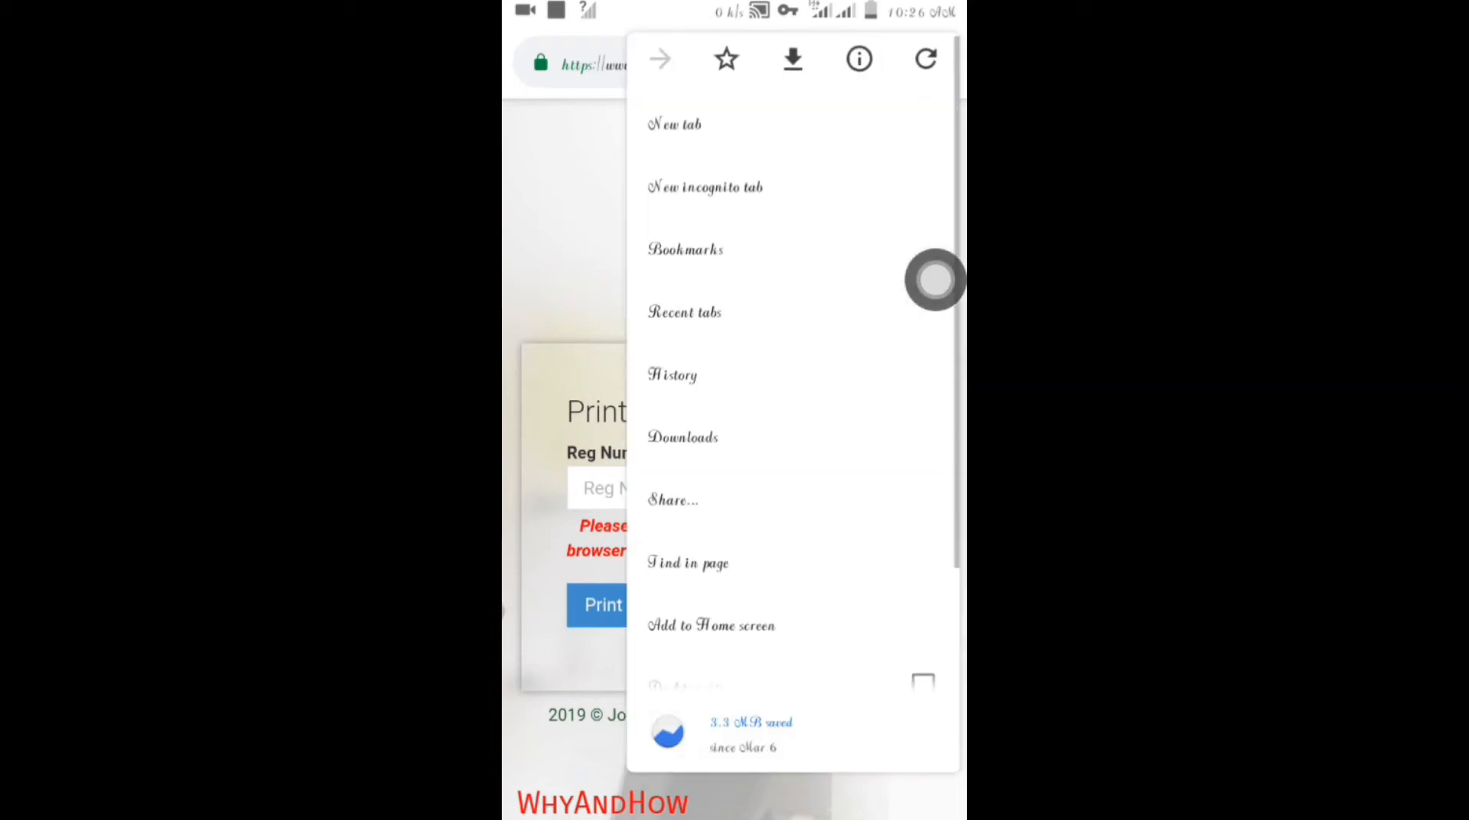
scroll(down, 3)
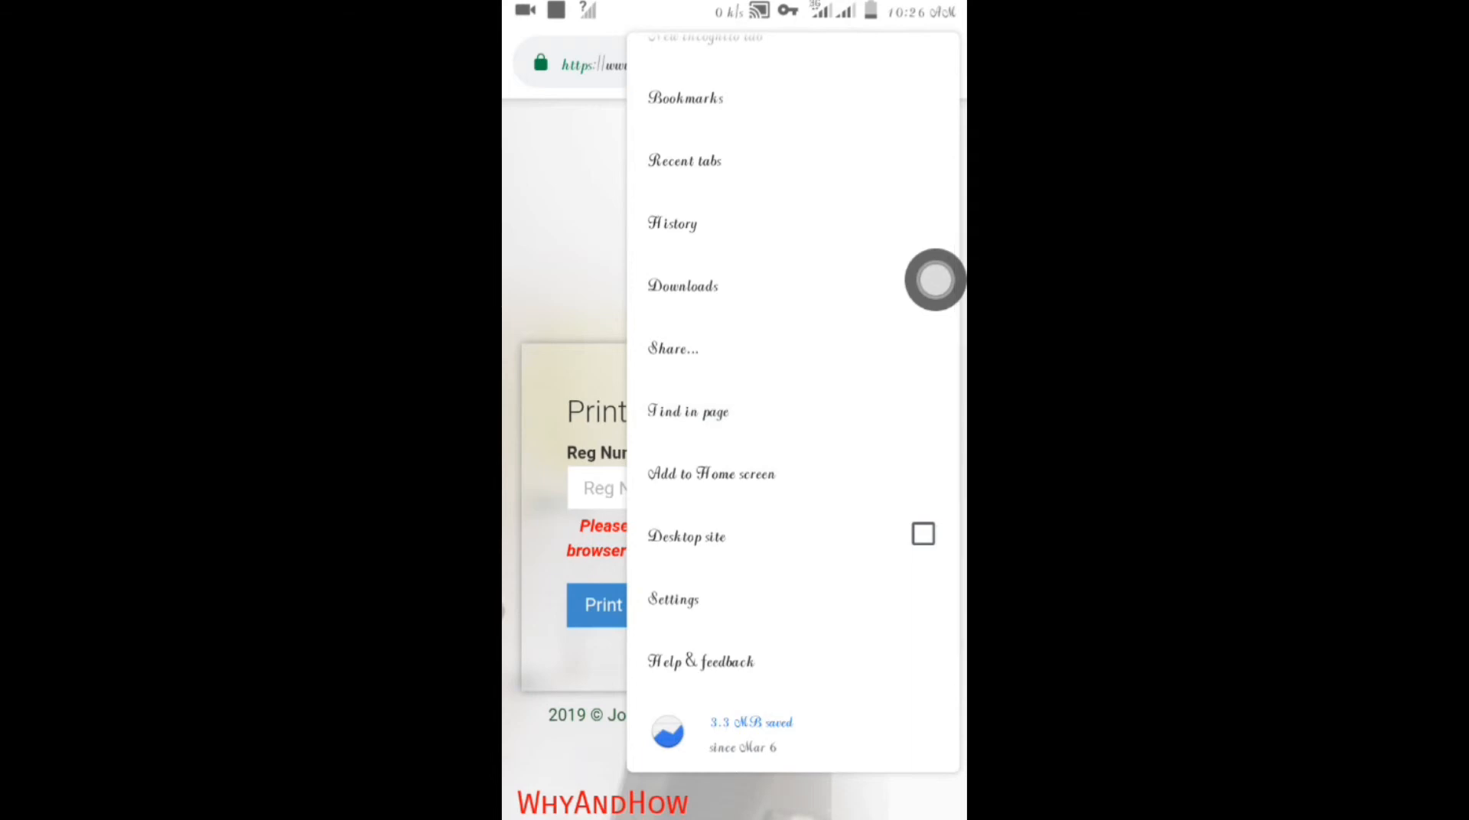
click(673, 599)
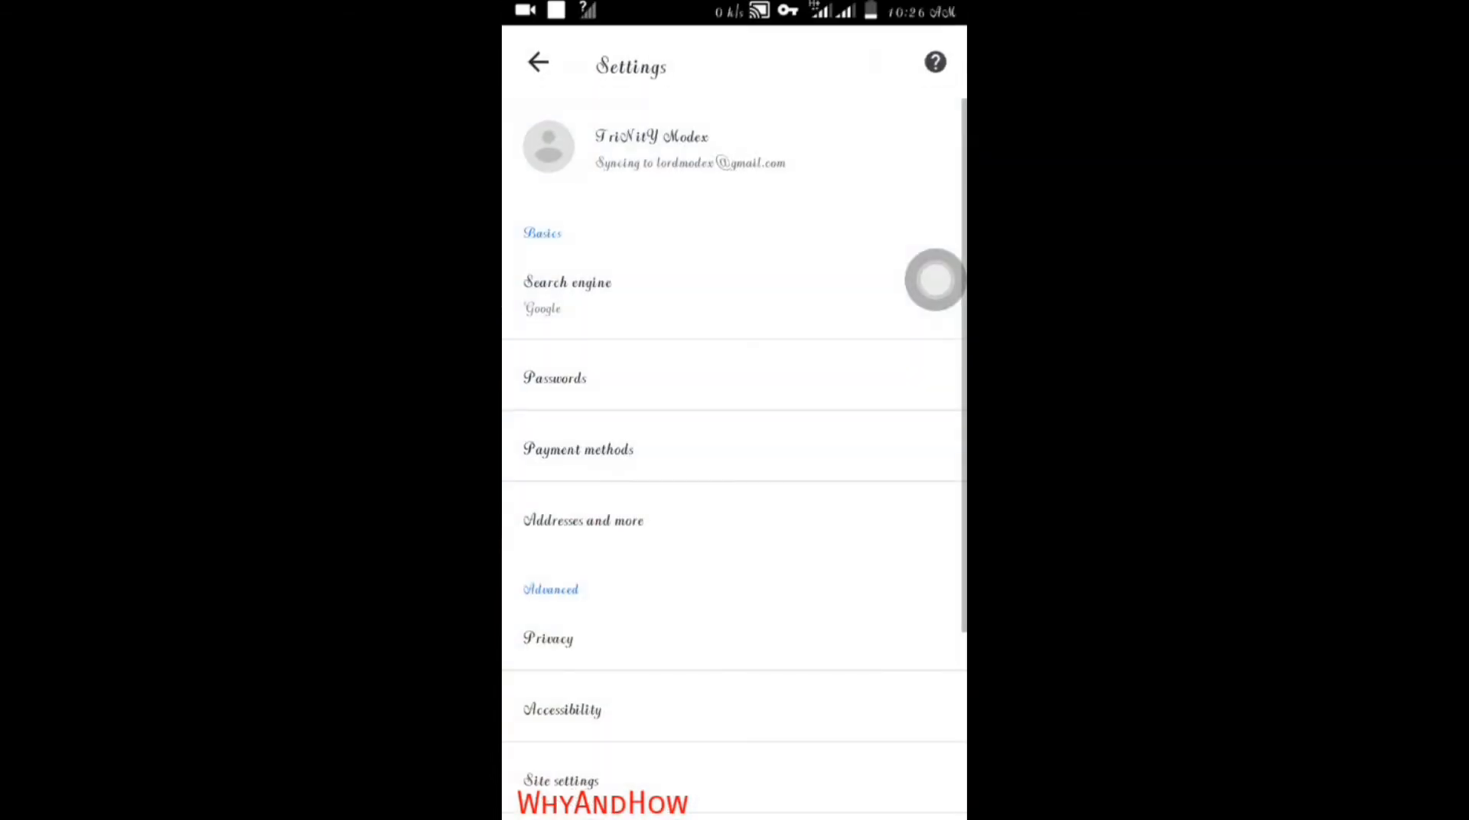
scroll(down, 3)
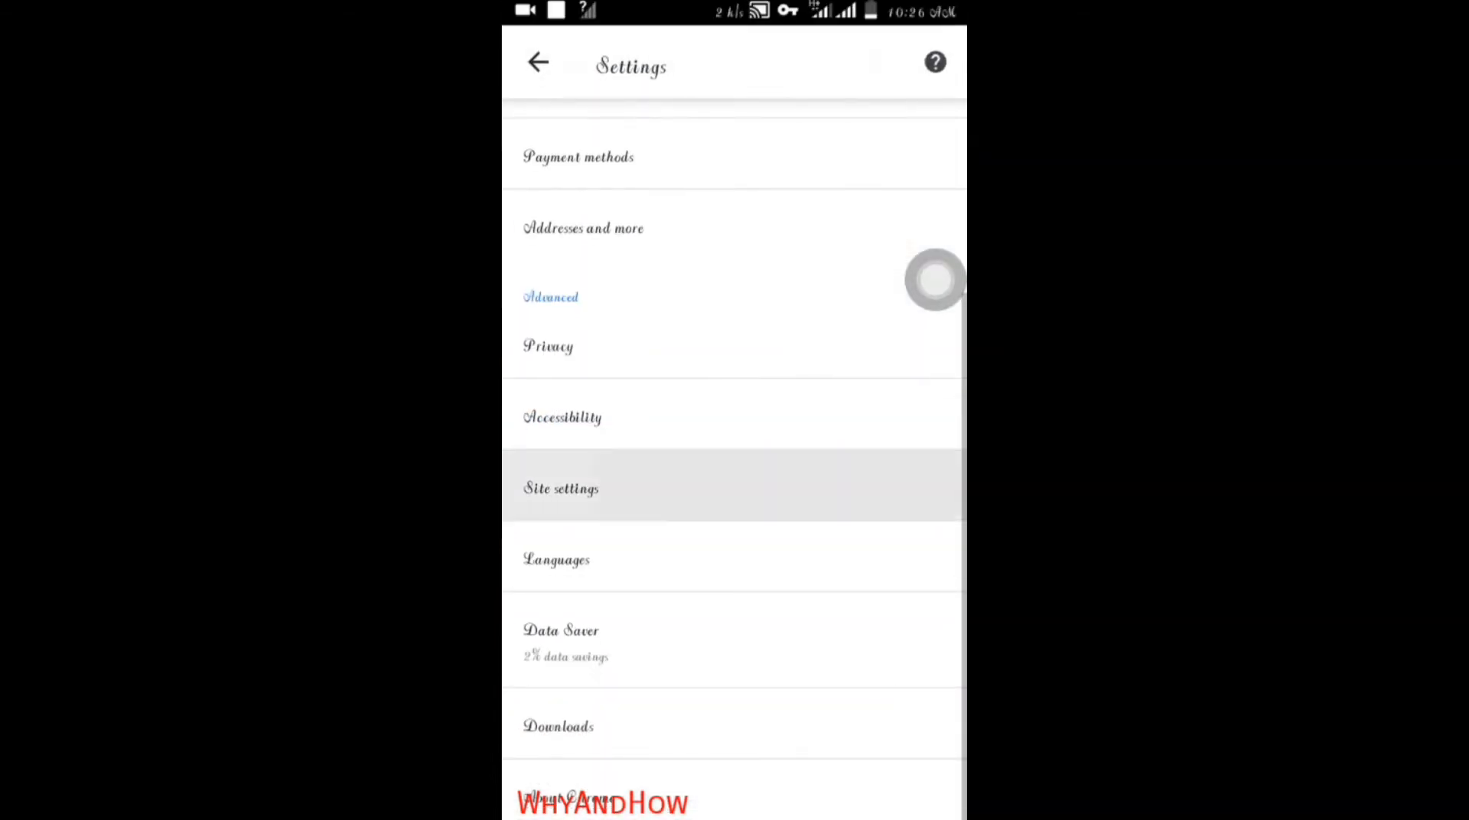
click(561, 489)
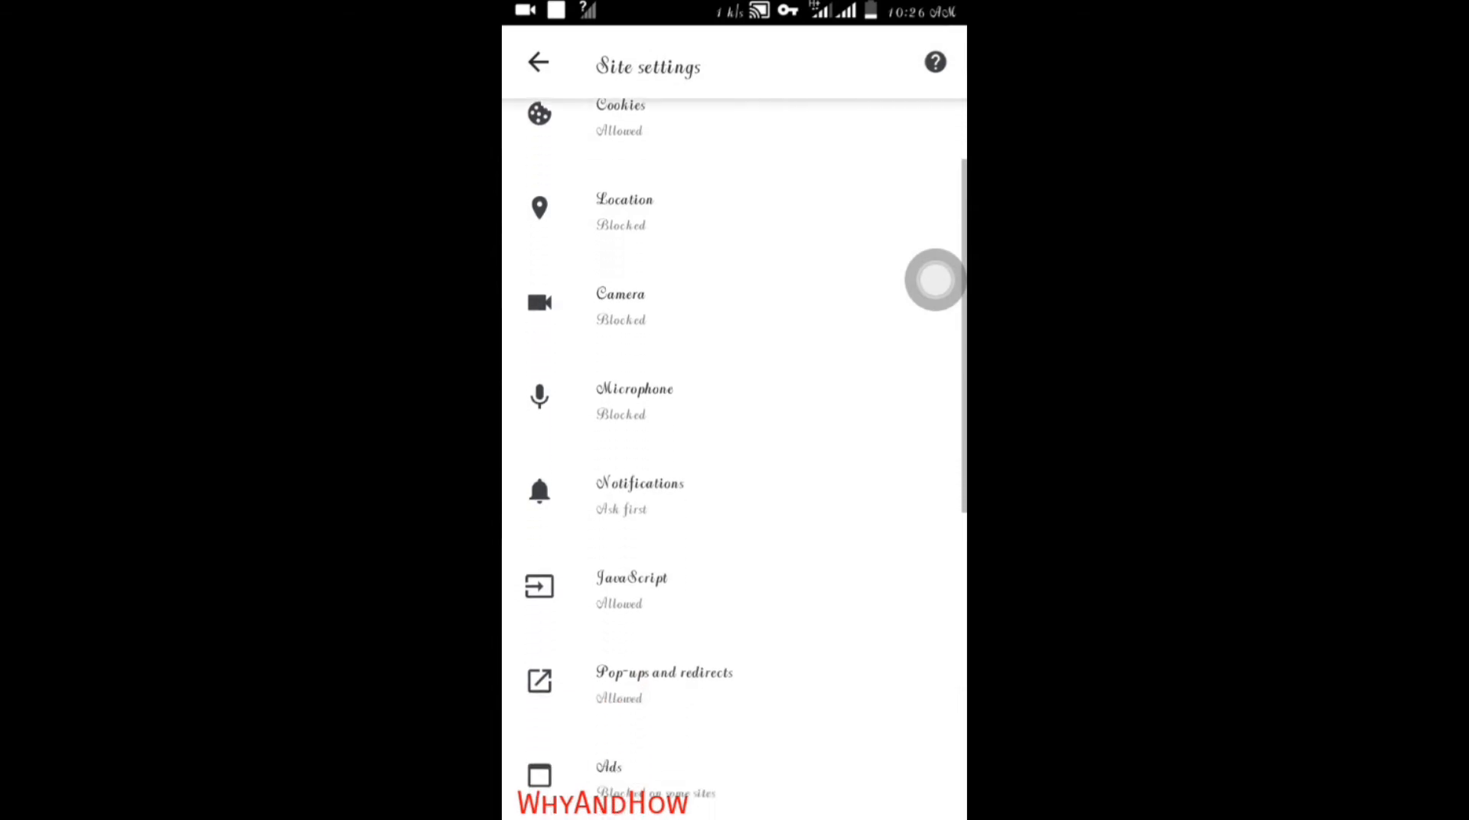
scroll(down, 3)
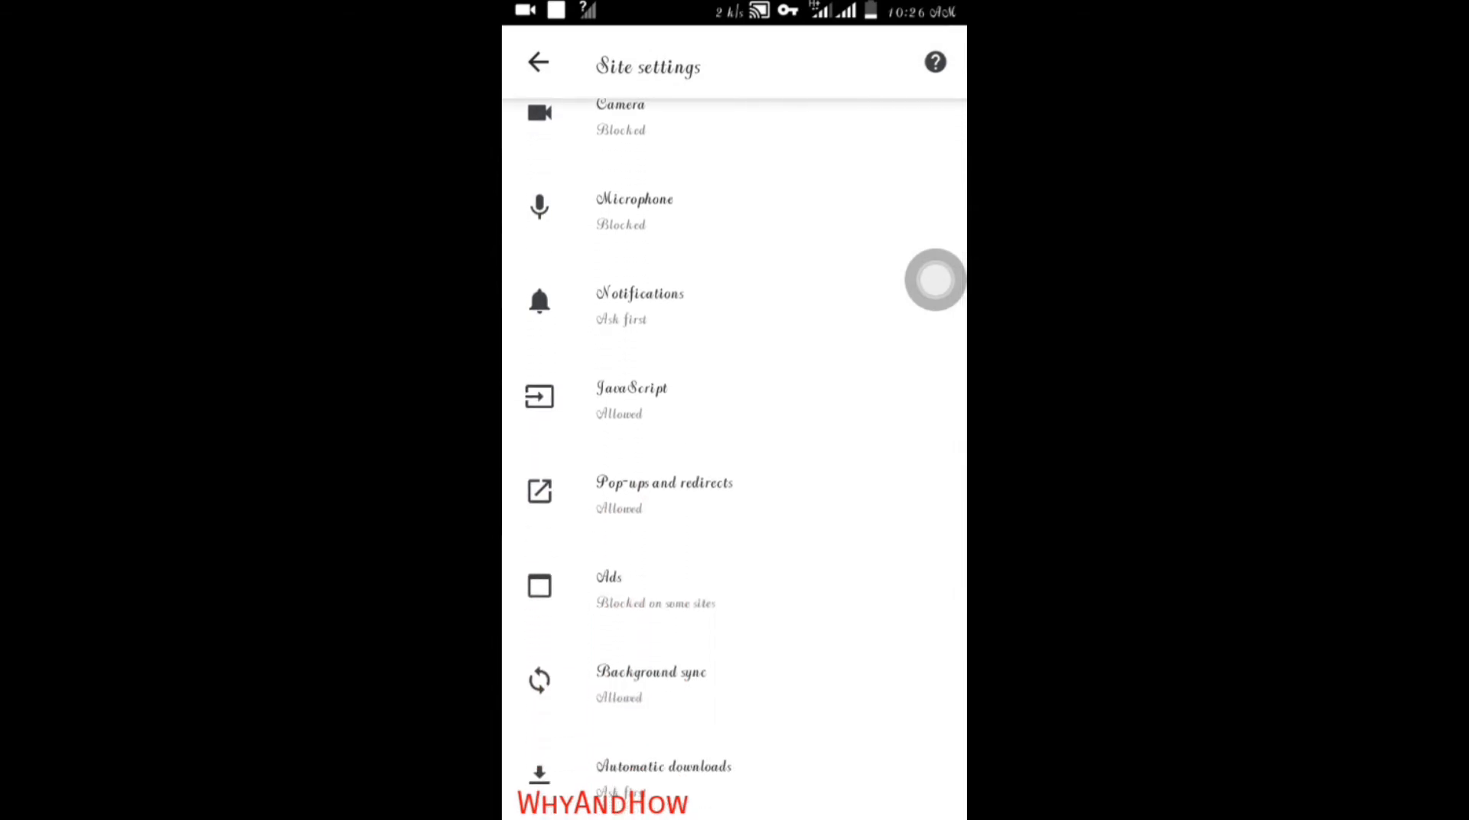
click(665, 491)
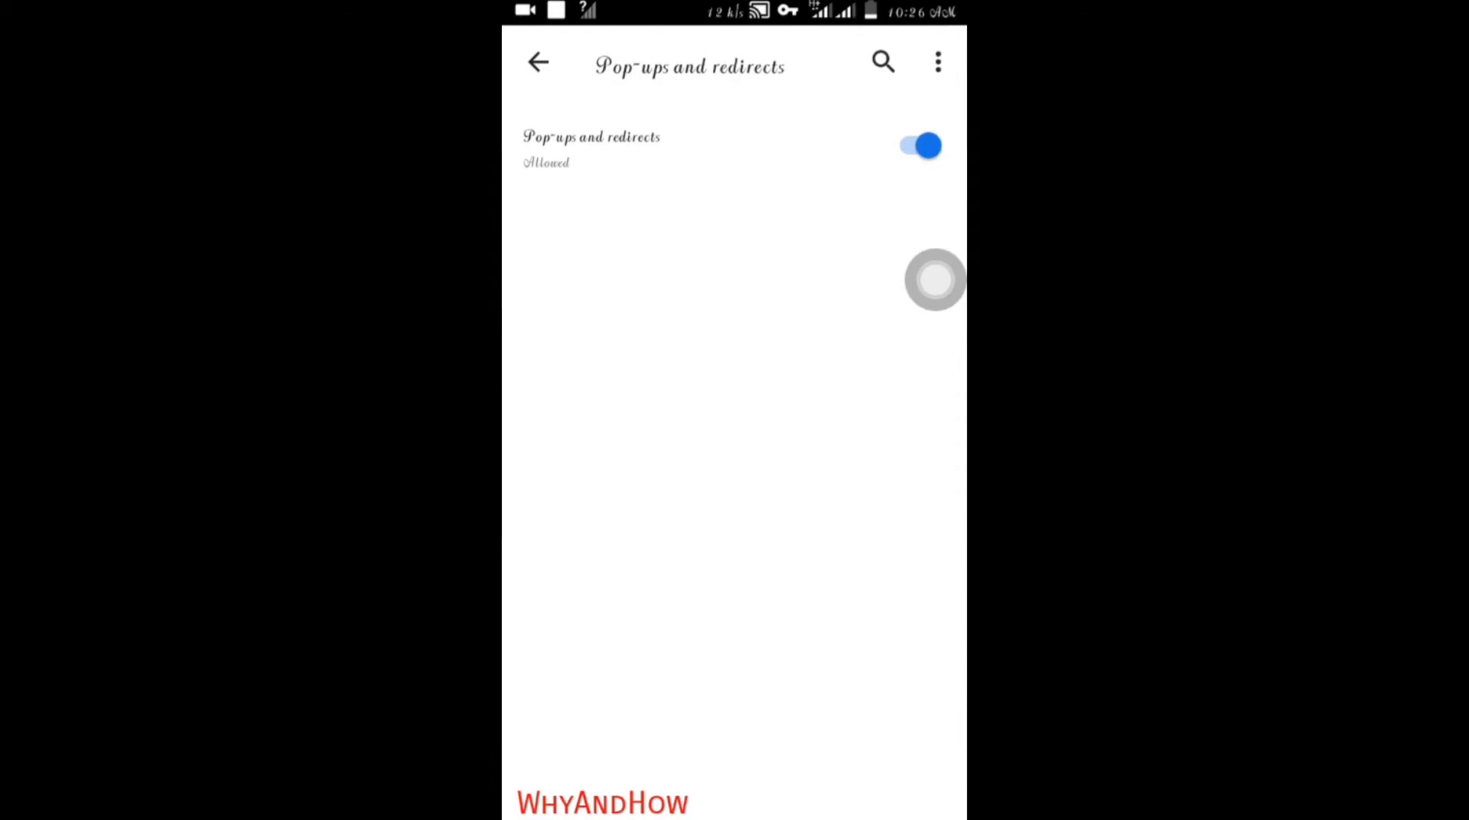
click(540, 63)
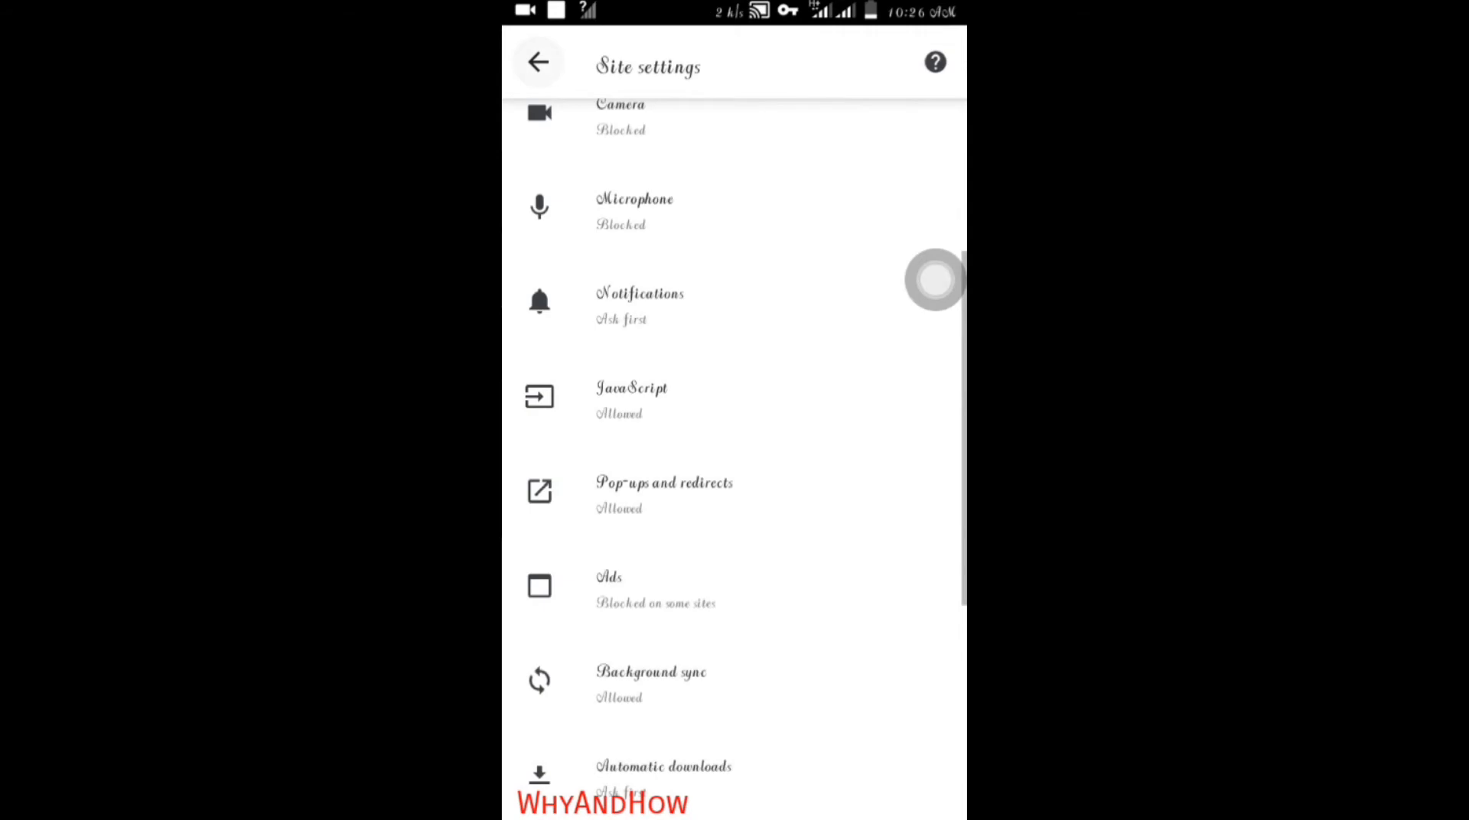
click(538, 63)
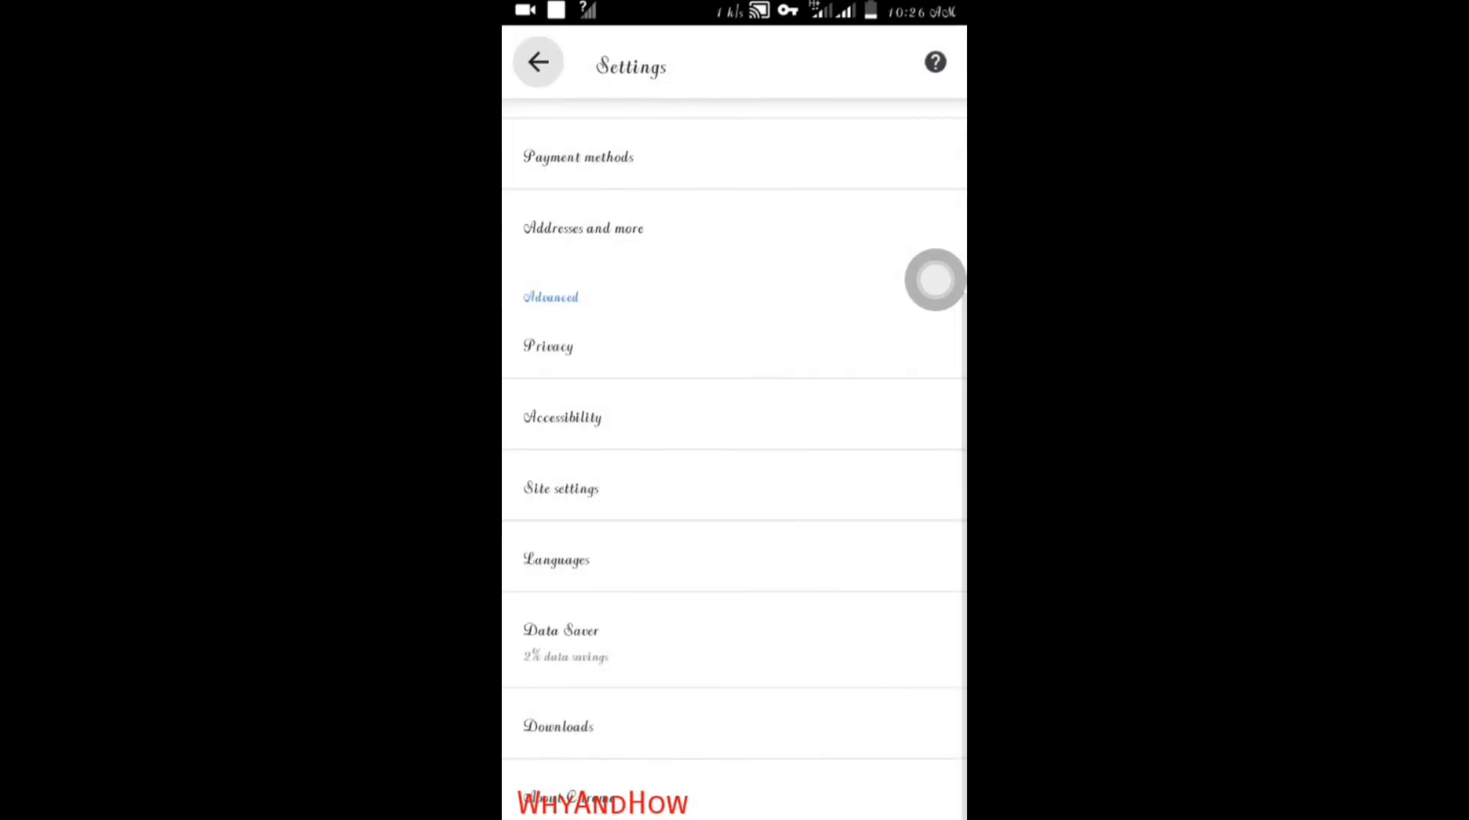
click(539, 62)
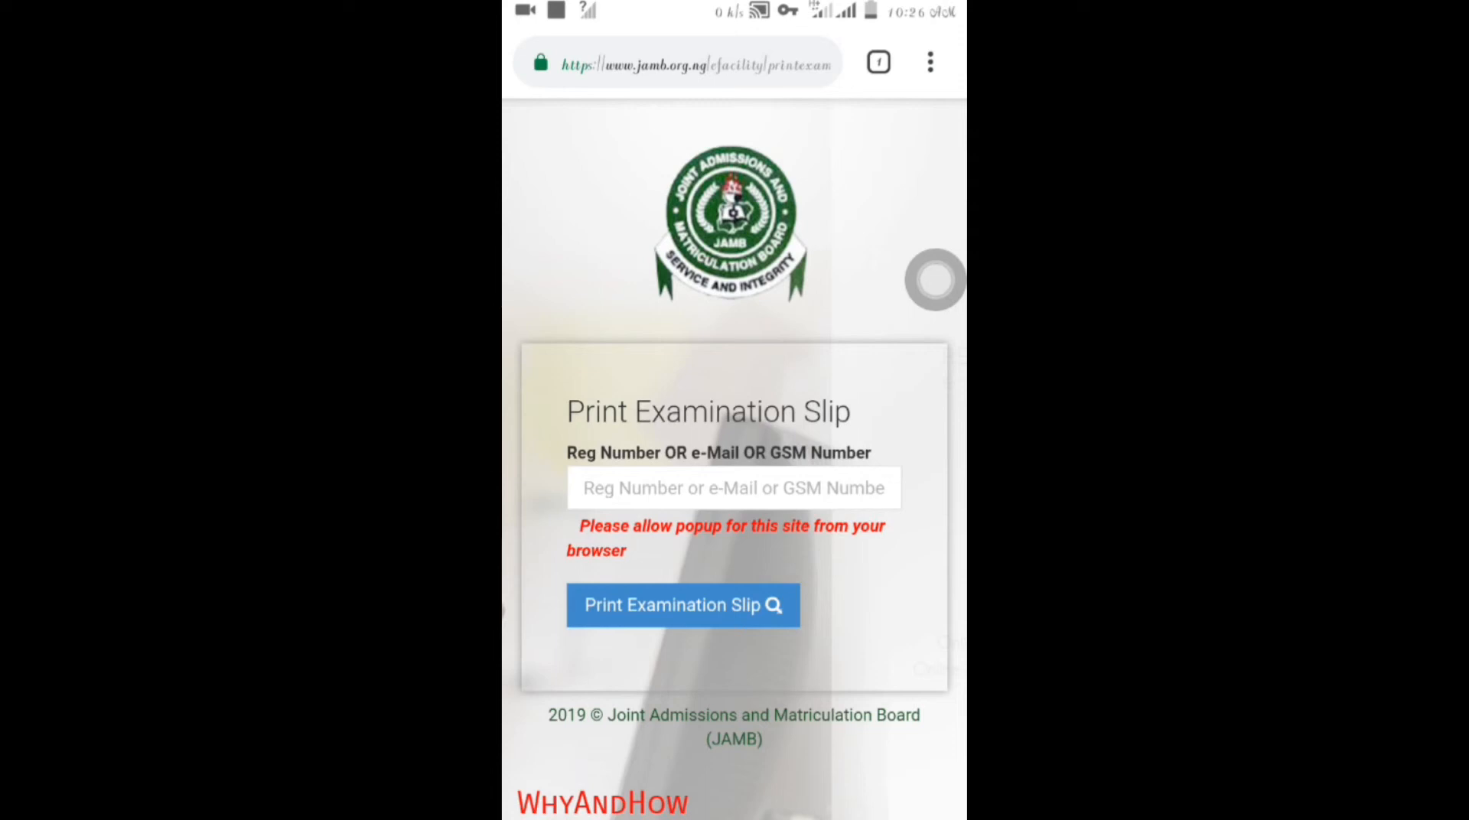
Step: From the slip page's three-dot menu, bring up the Share via sheet listing Print
click(929, 63)
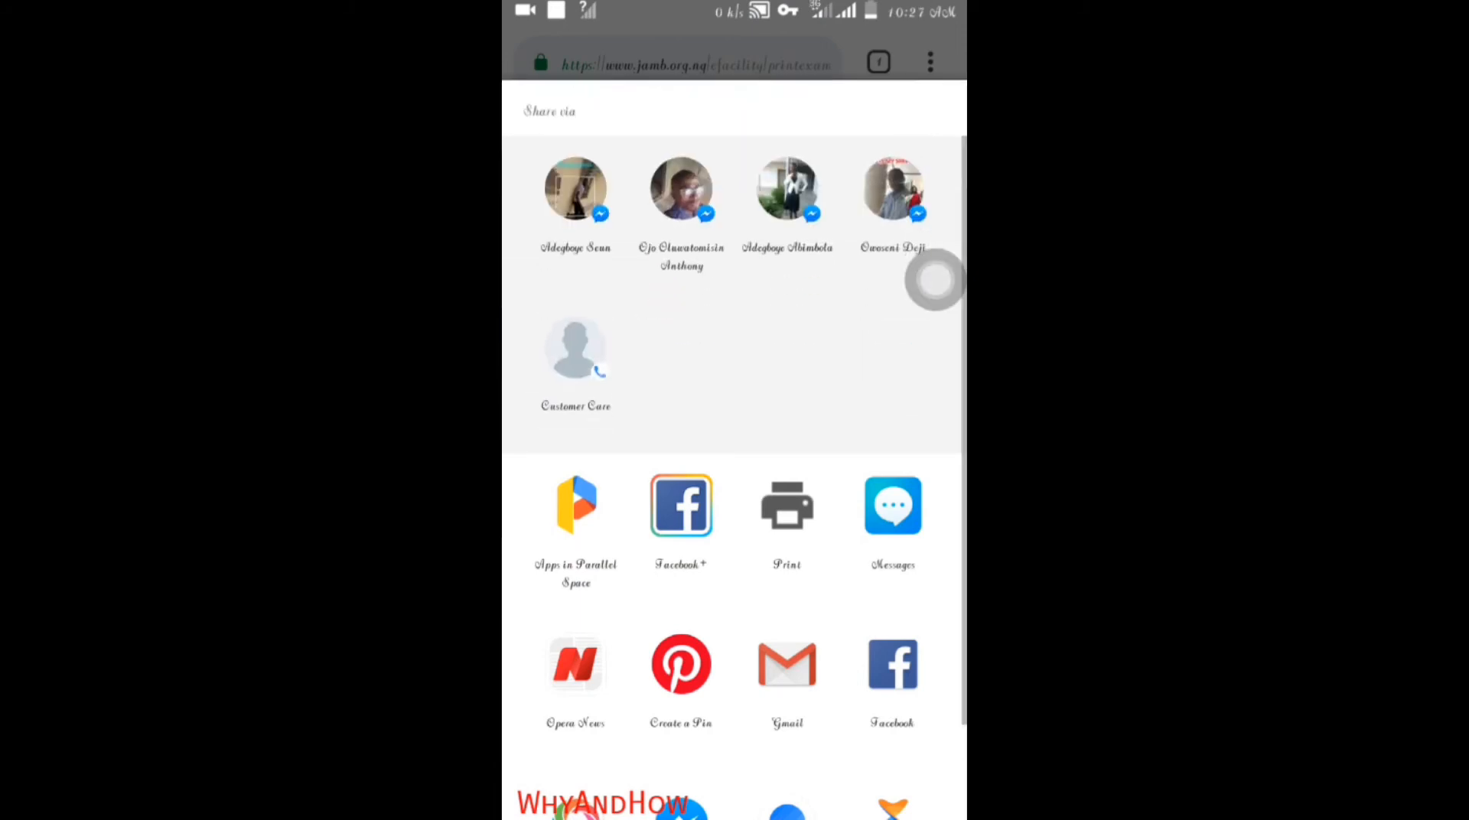
scroll(down, 3)
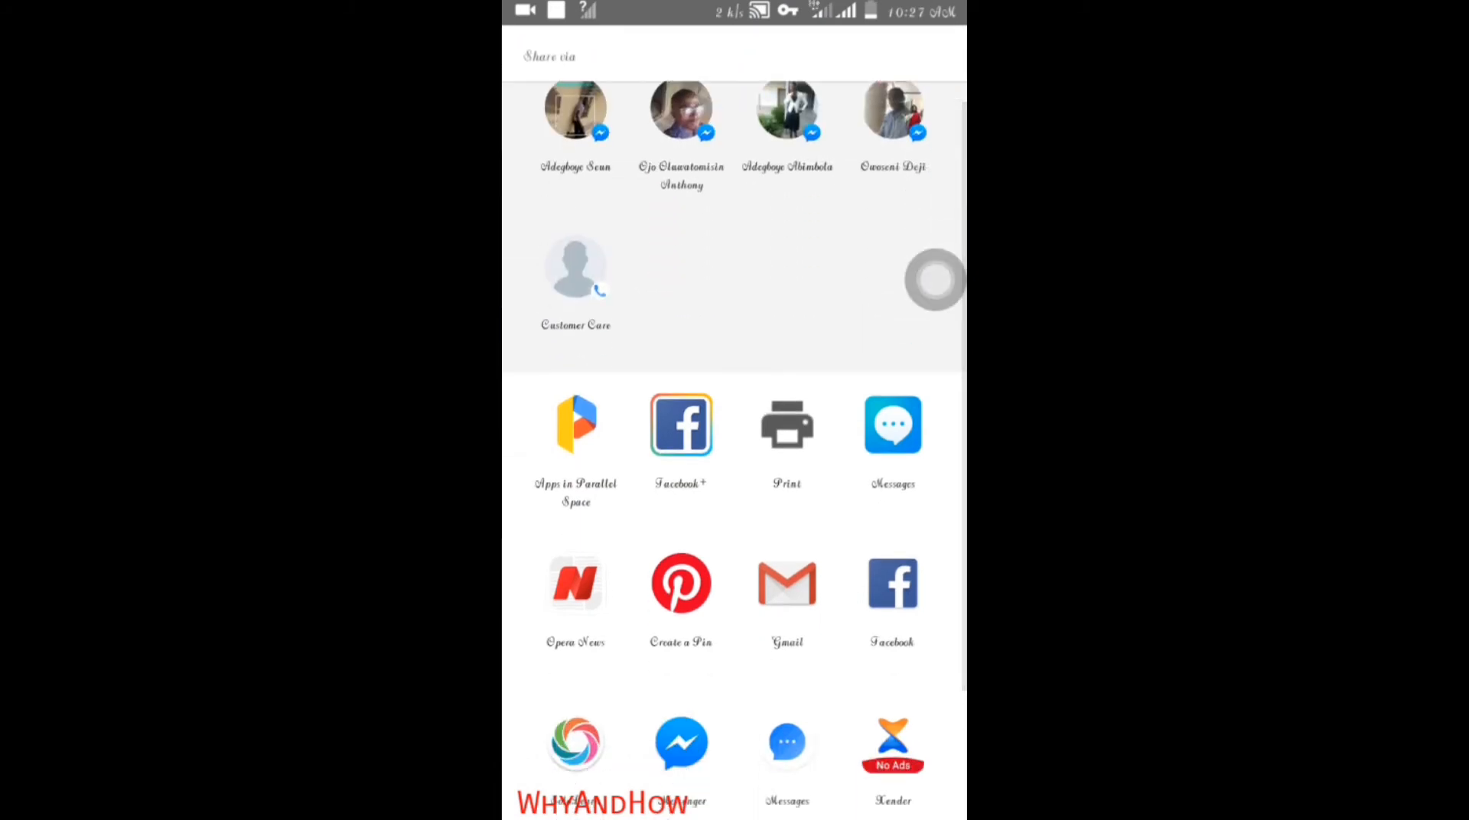
Step: Choose Print in the share sheet to get a one-page Save as PDF preview
click(787, 426)
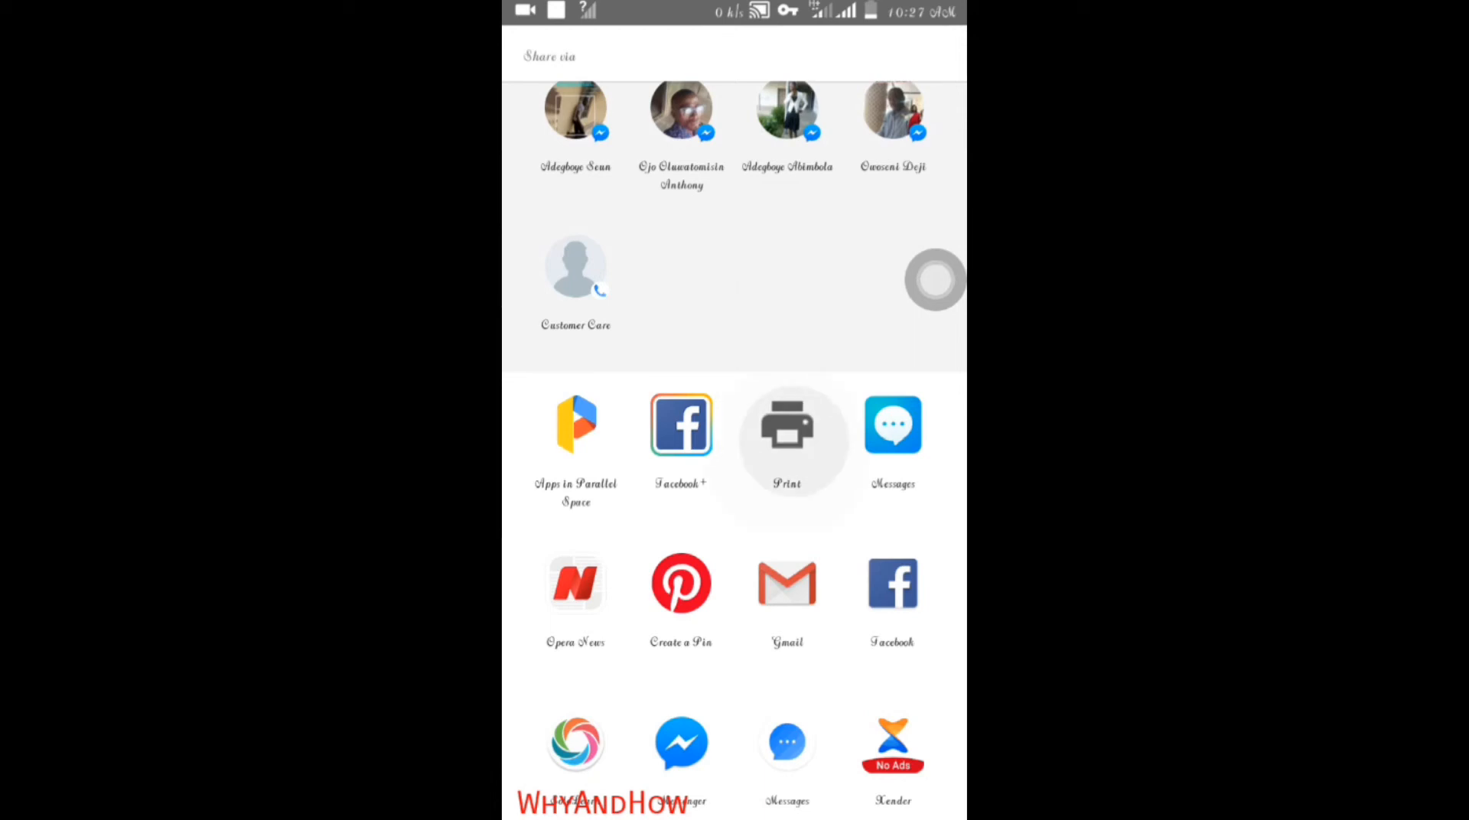
click(786, 425)
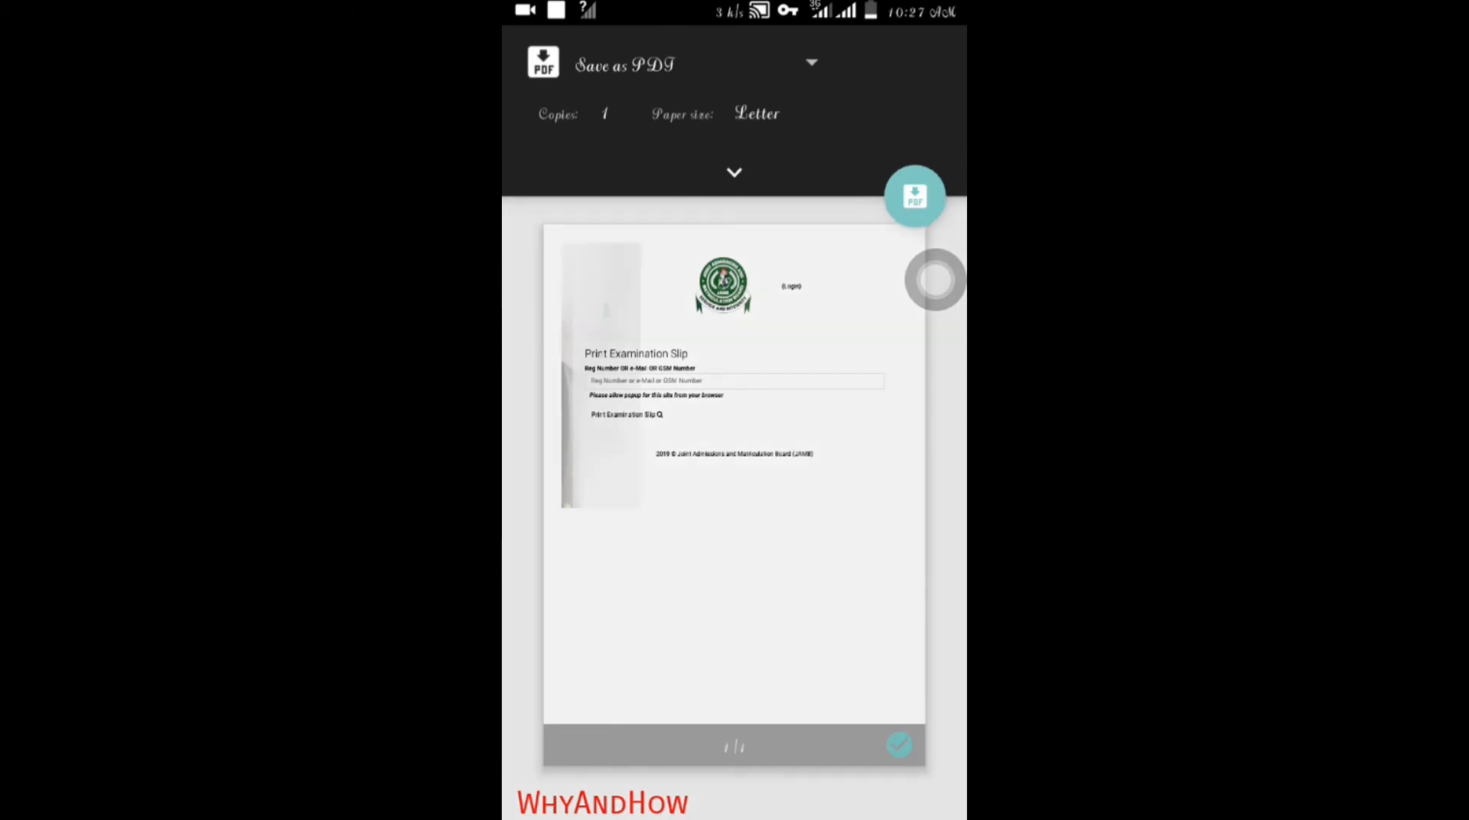
Step: Expand print options, choose a paper size, and open the PDF save-location list
click(734, 172)
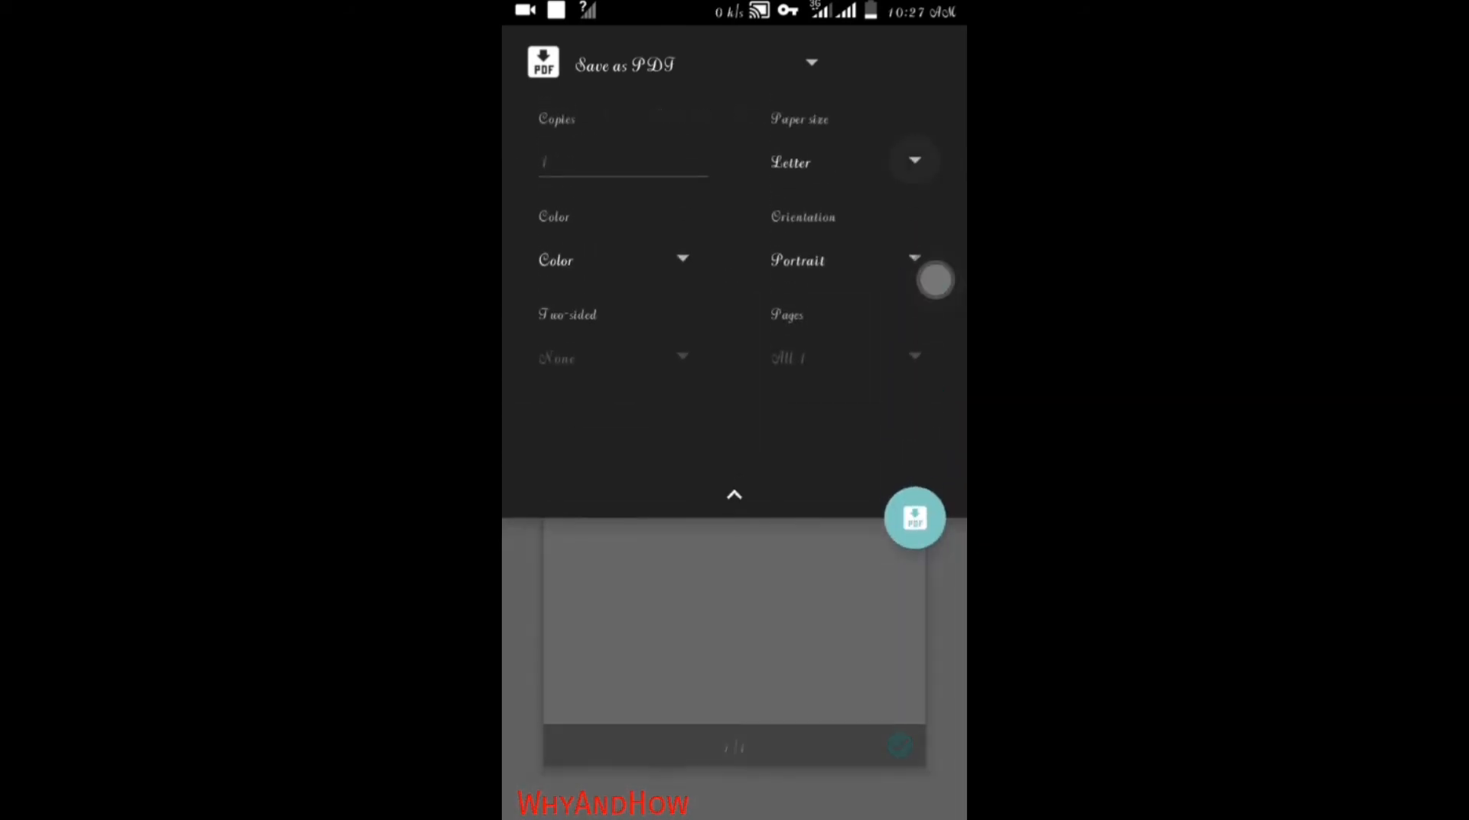
click(915, 160)
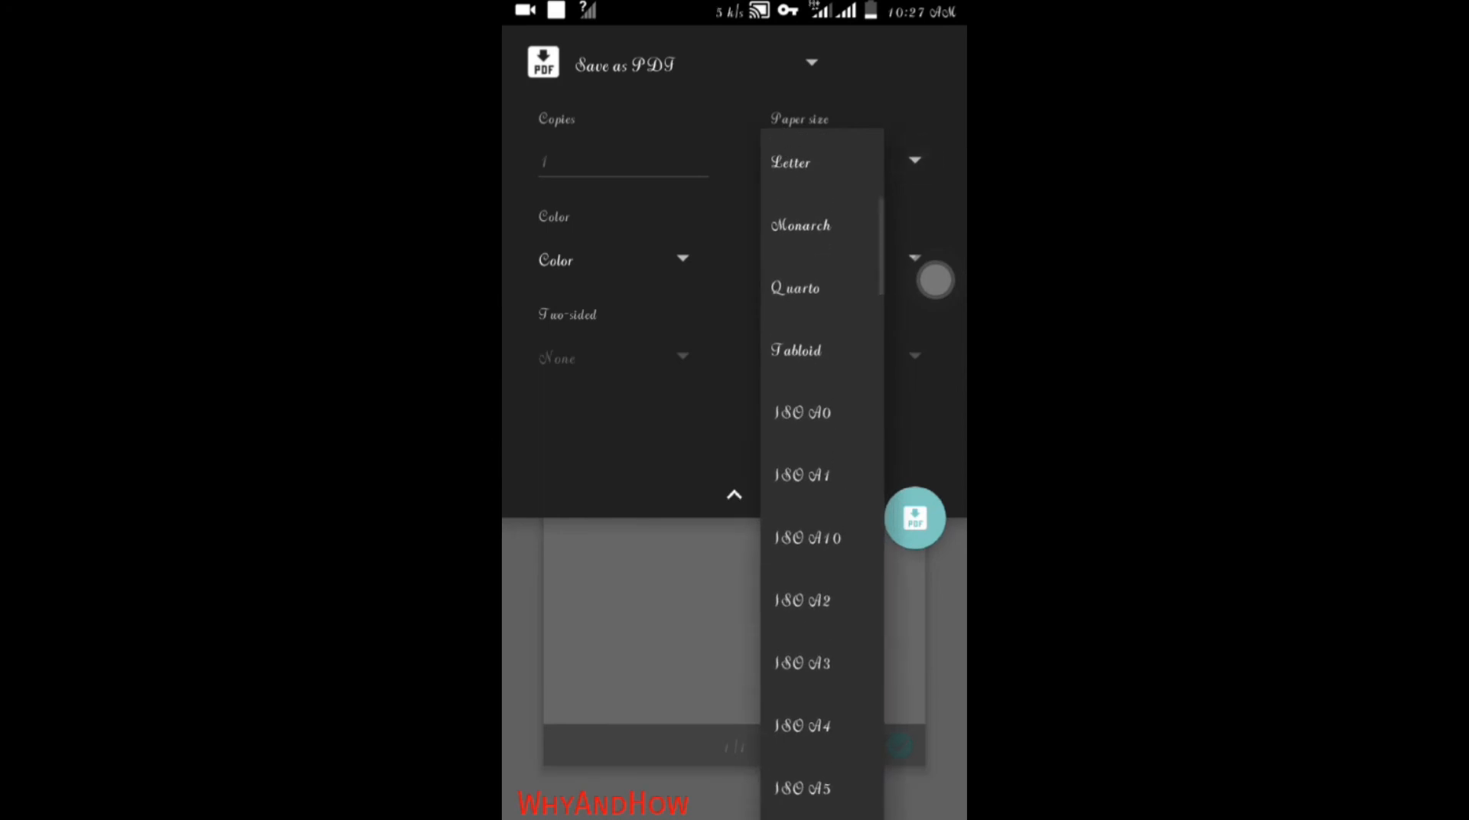
click(797, 350)
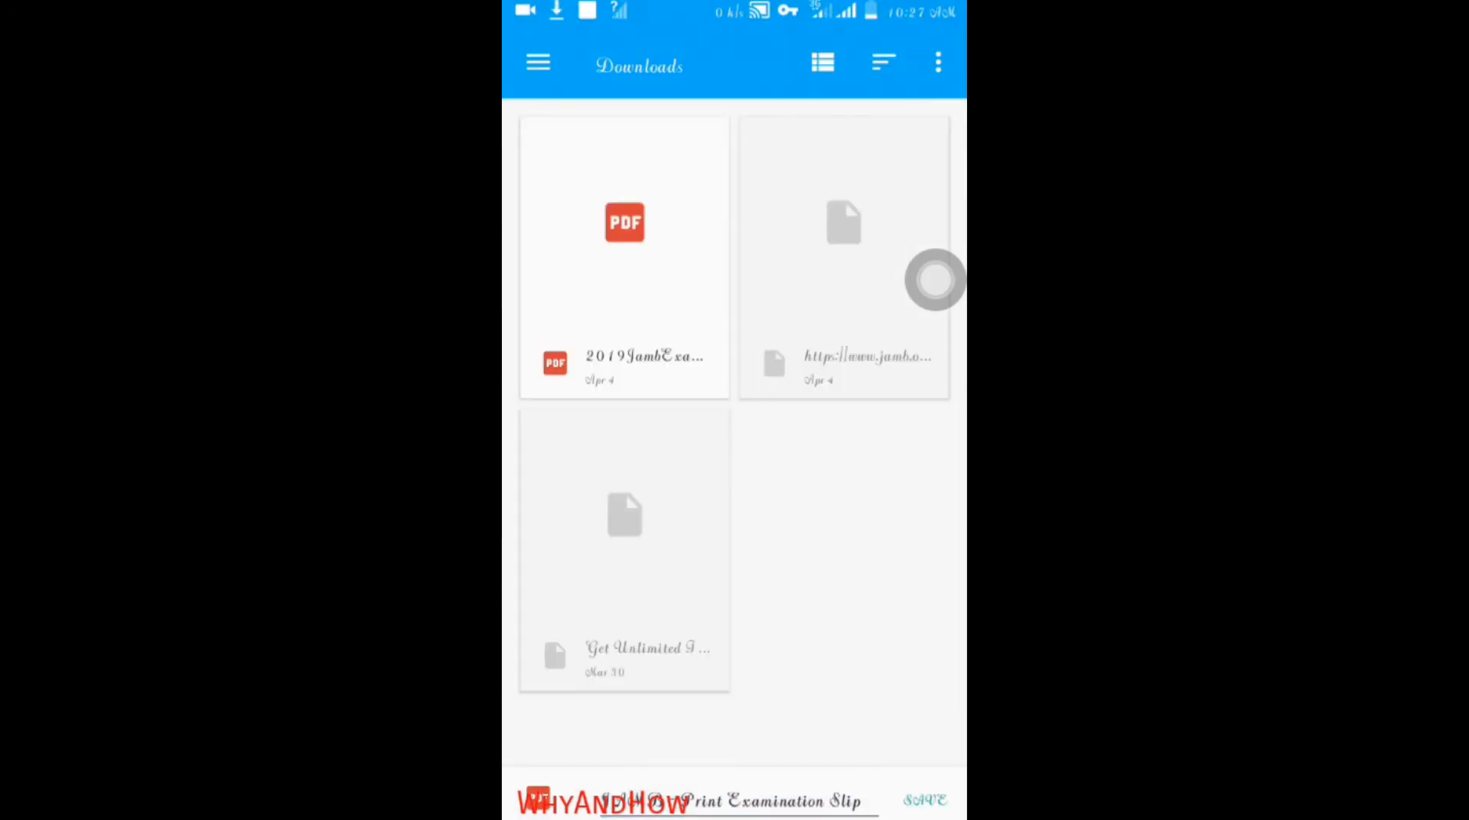
click(928, 800)
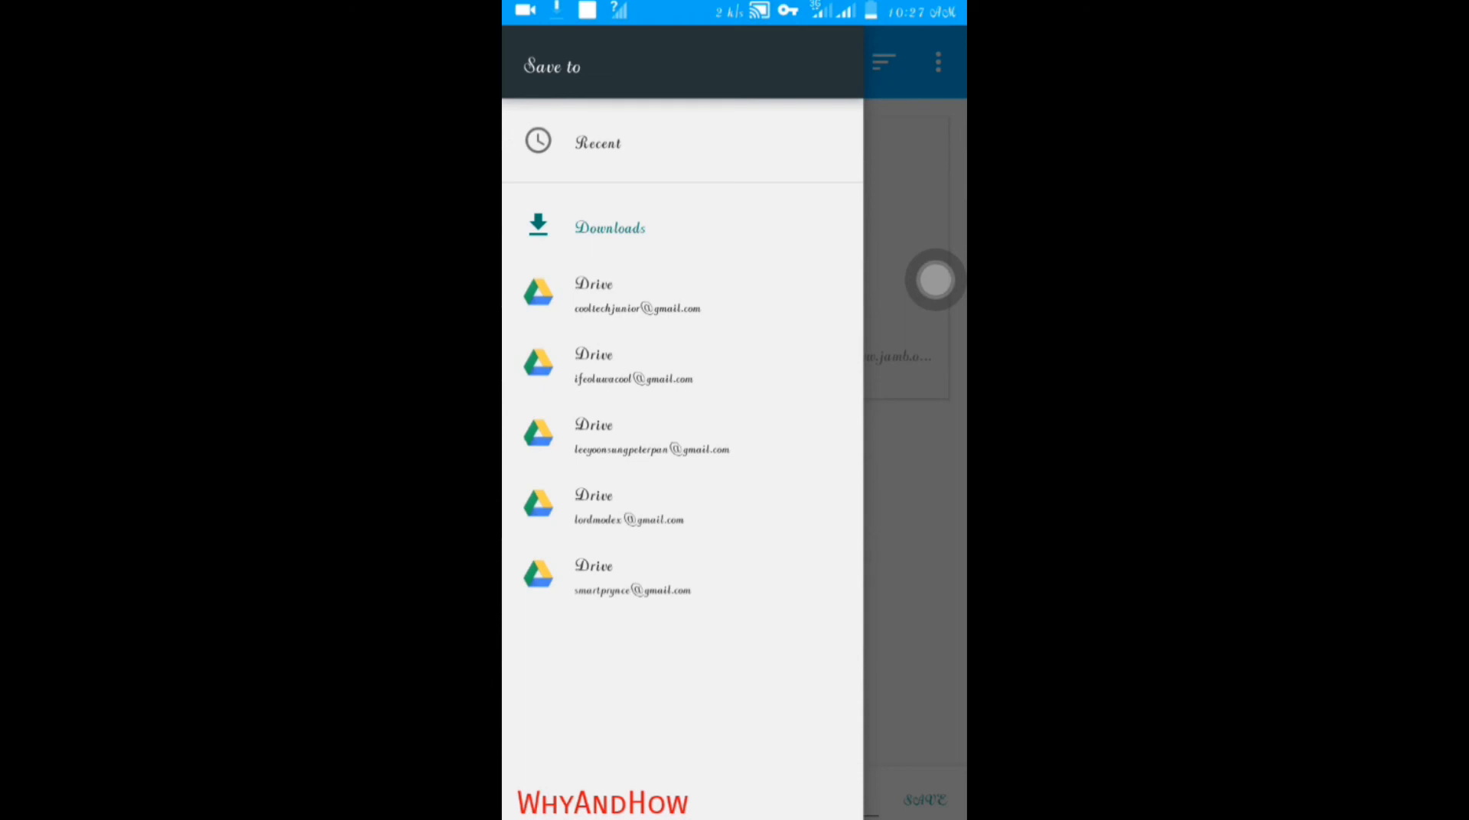